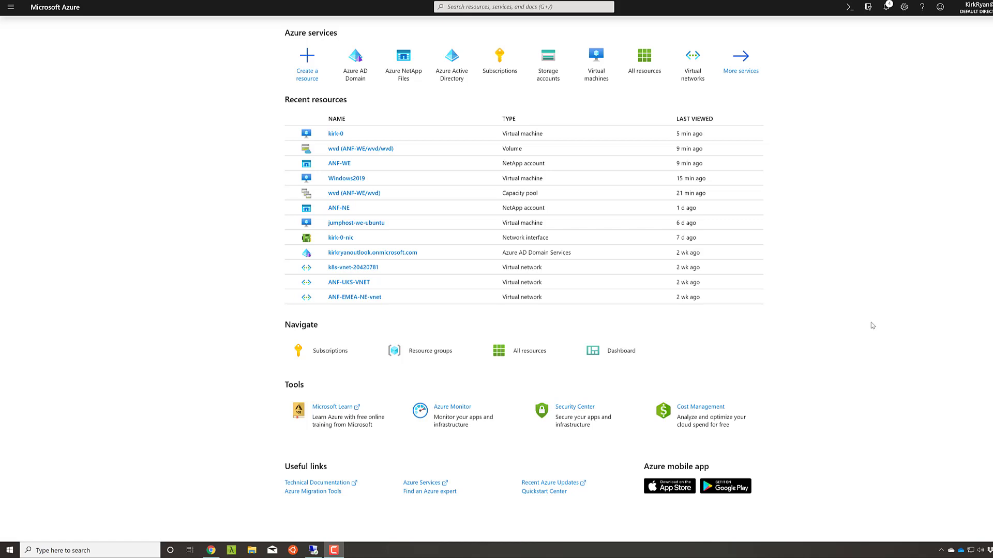
pyautogui.moveTo(959, 302)
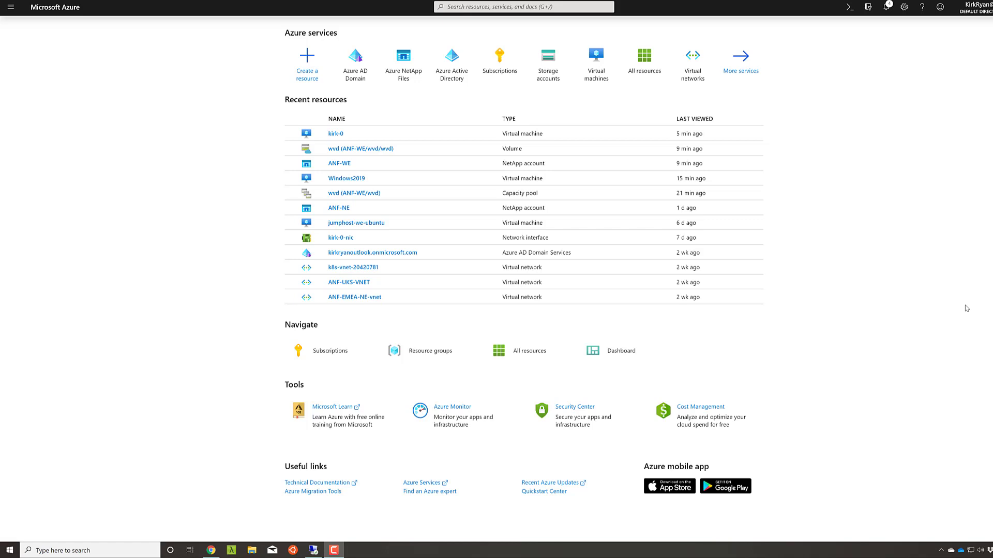
pyautogui.moveTo(907, 263)
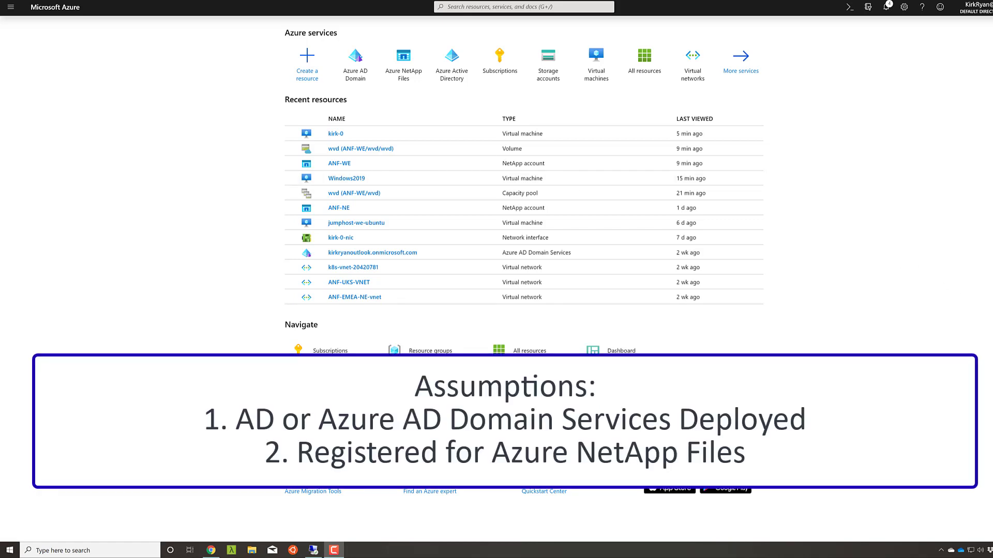
# Step: Look up the managed domain's properties and select its first IP address 172.24.0.4
pyautogui.click(11, 7)
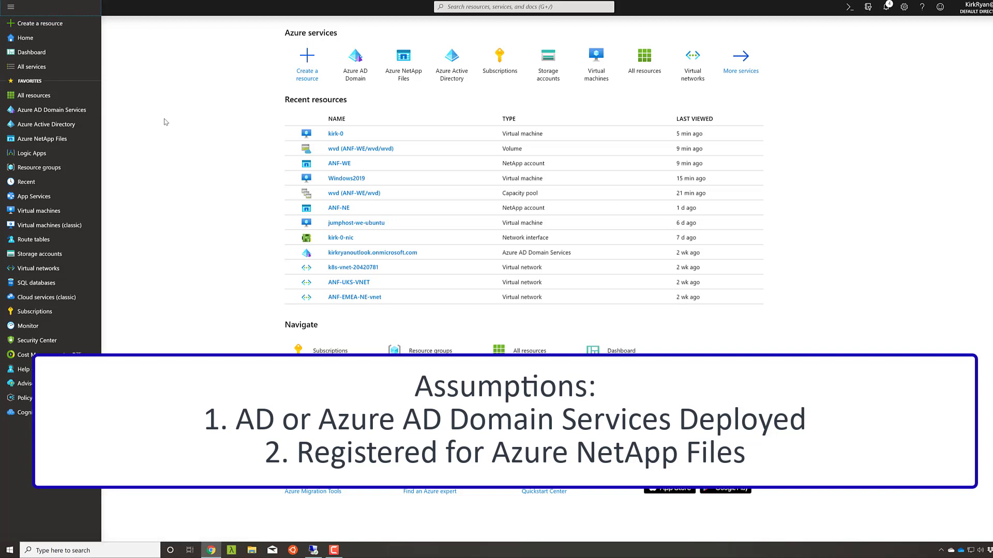
pyautogui.moveTo(44, 124)
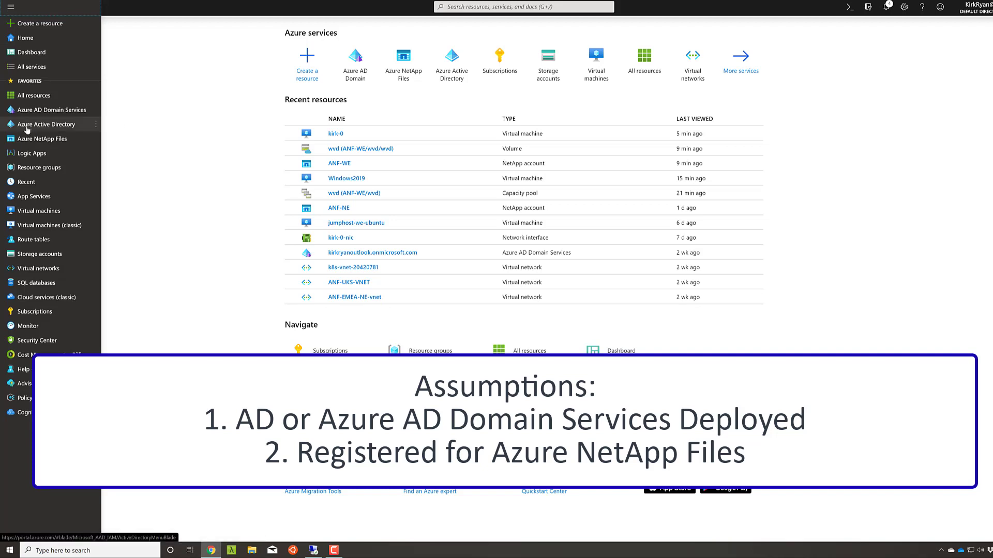
pyautogui.moveTo(45, 124)
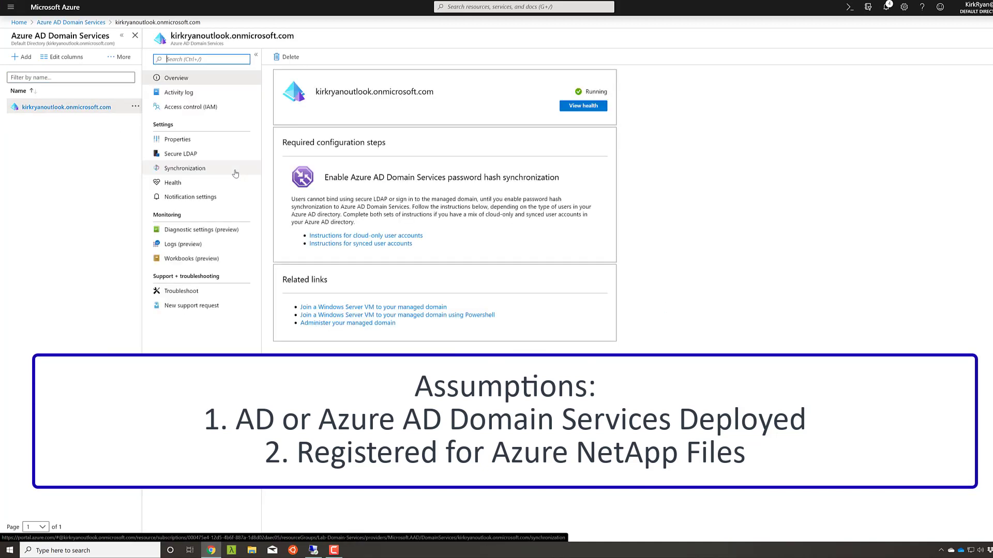
pyautogui.moveTo(229, 182)
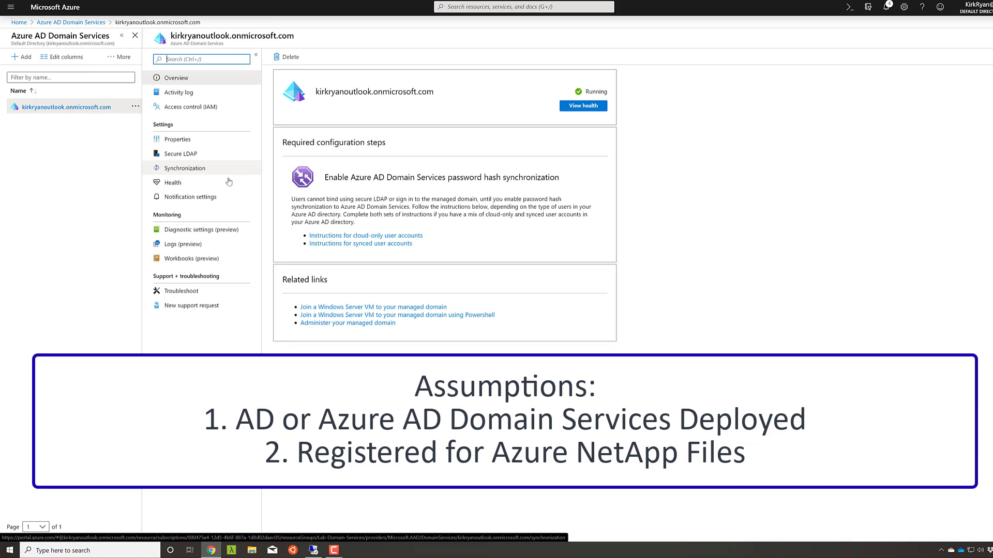
pyautogui.click(177, 138)
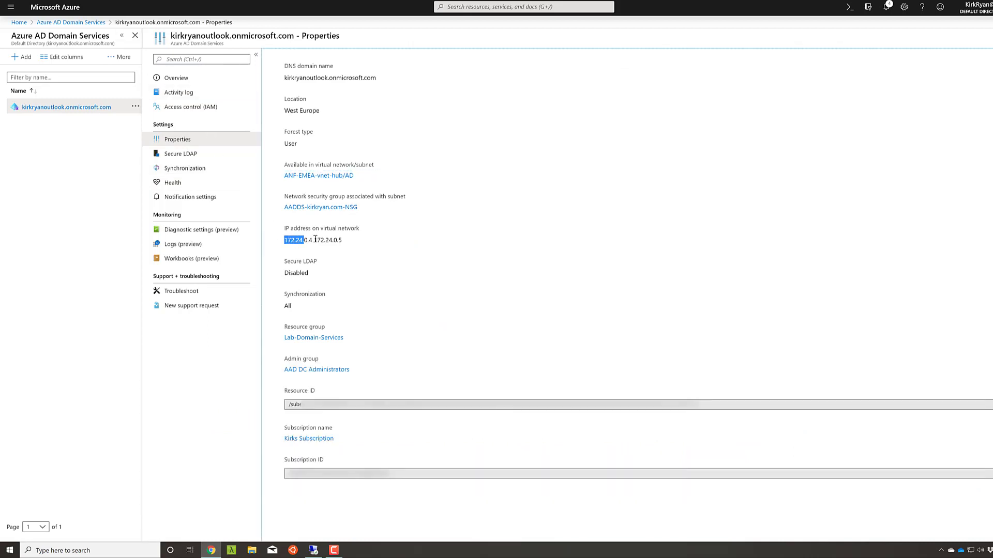
pyautogui.tripleClick(313, 239)
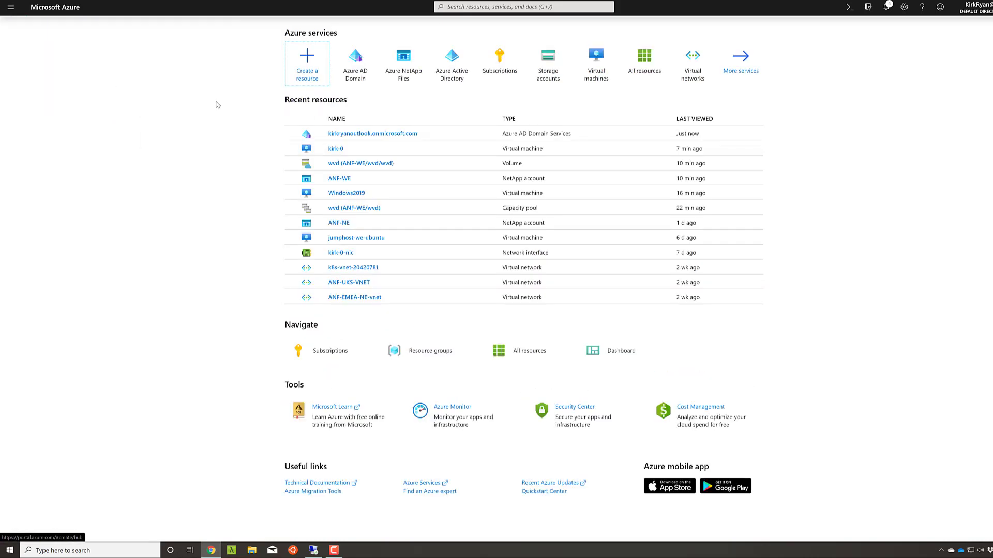
pyautogui.moveTo(402, 64)
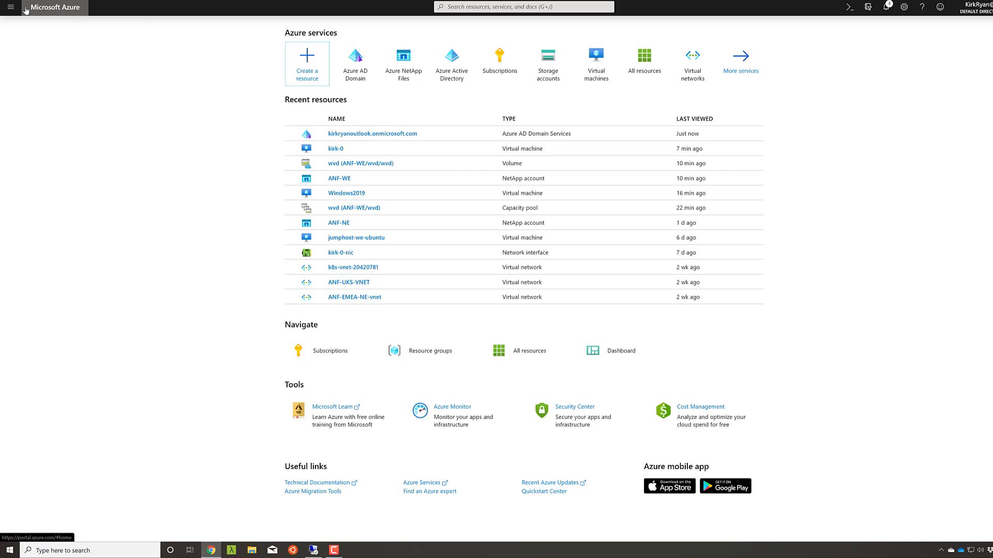
# Step: Reach Azure NetApp Files through All services under the Storage category
pyautogui.click(10, 6)
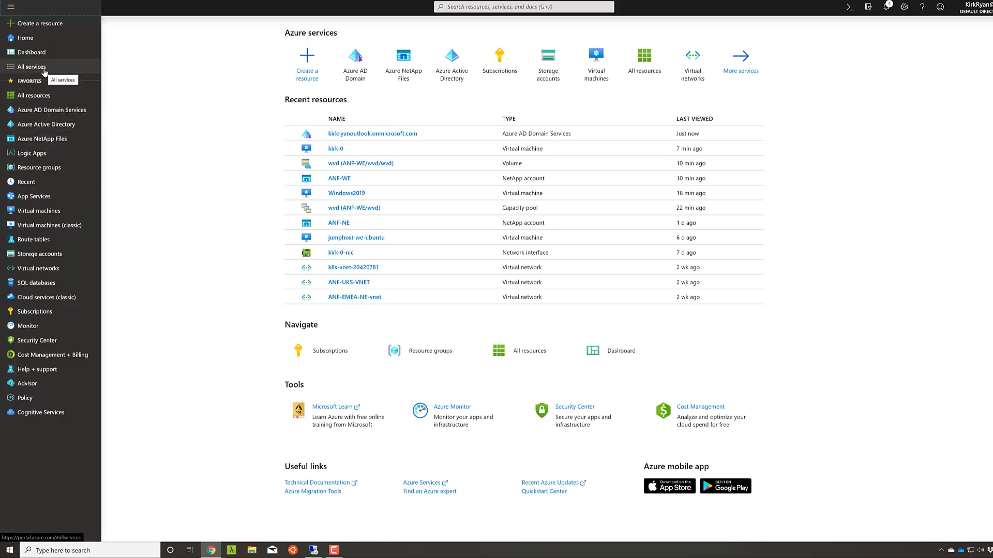
pyautogui.click(30, 67)
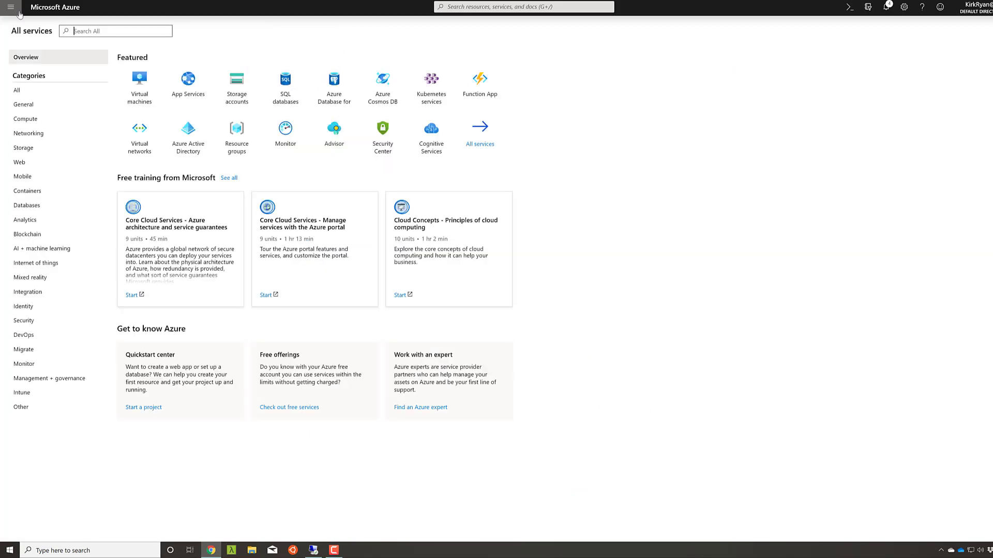
pyautogui.click(23, 148)
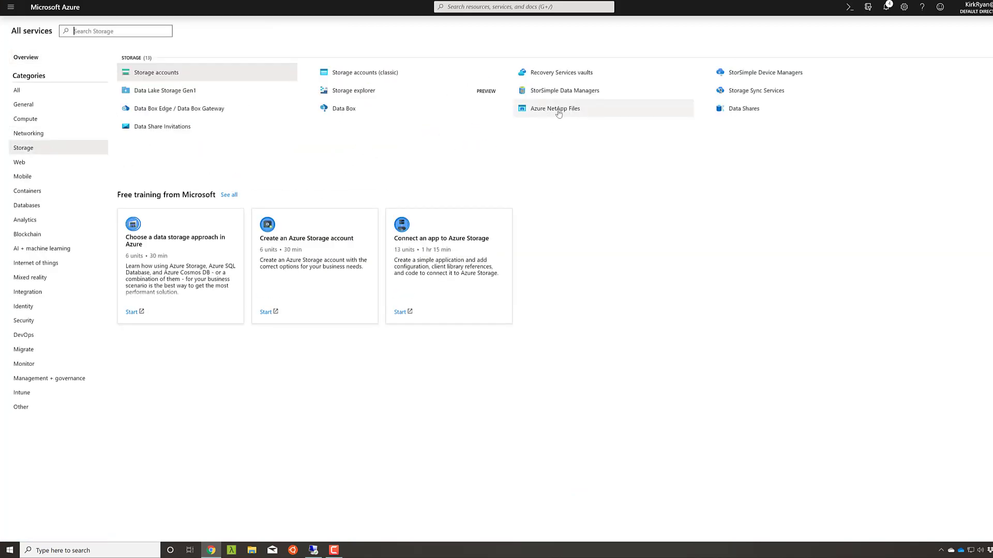
pyautogui.click(553, 108)
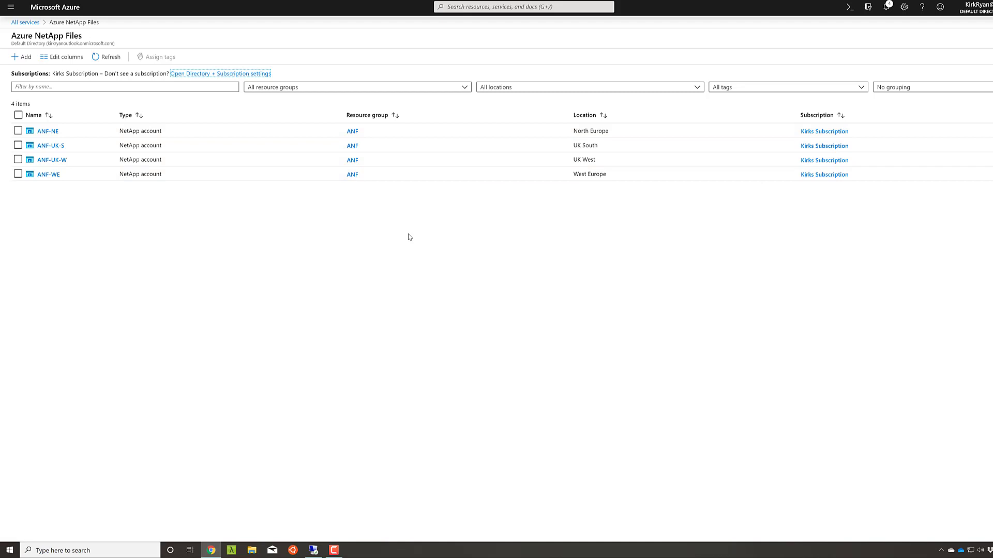
pyautogui.moveTo(385, 236)
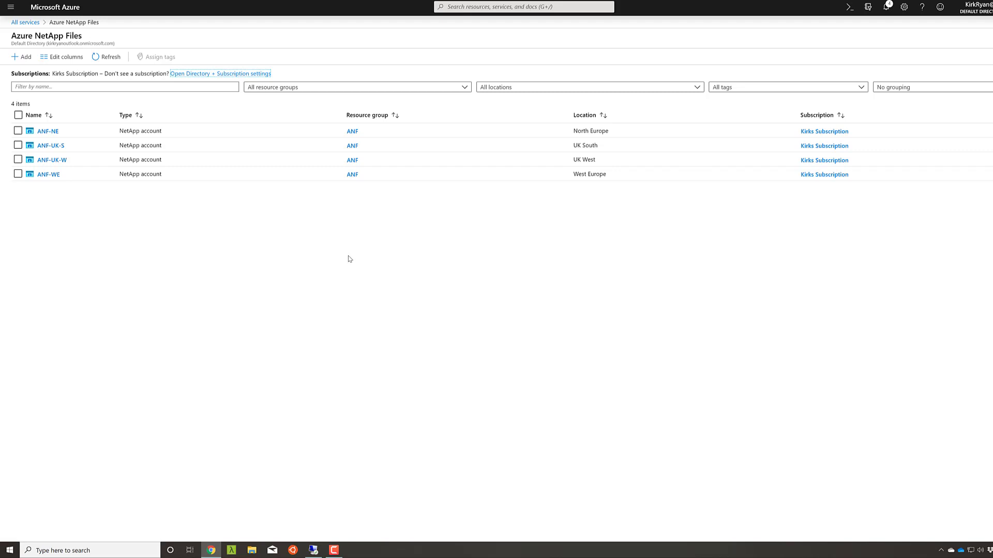
pyautogui.moveTo(57, 123)
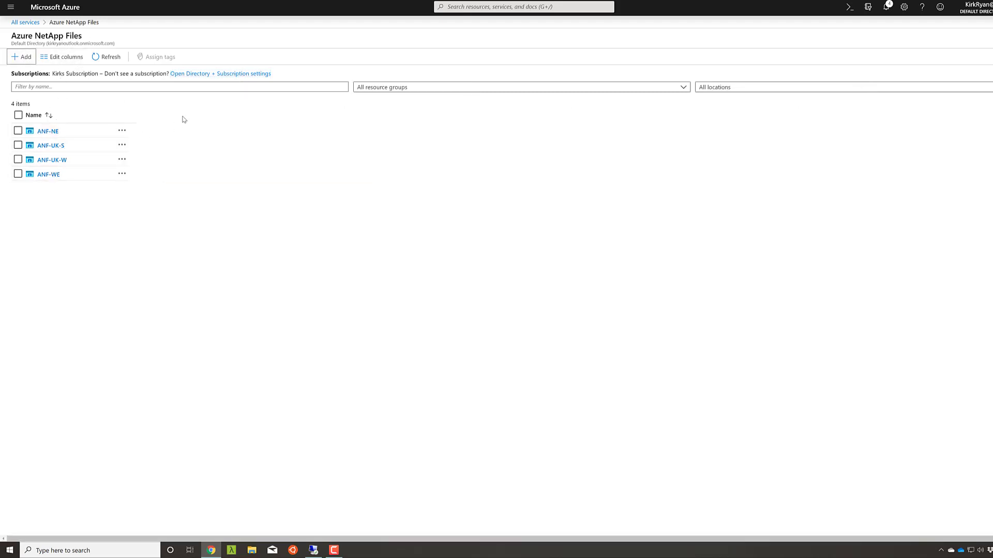
# Step: Start a new NetApp account to see the New NetApp account form
pyautogui.click(21, 56)
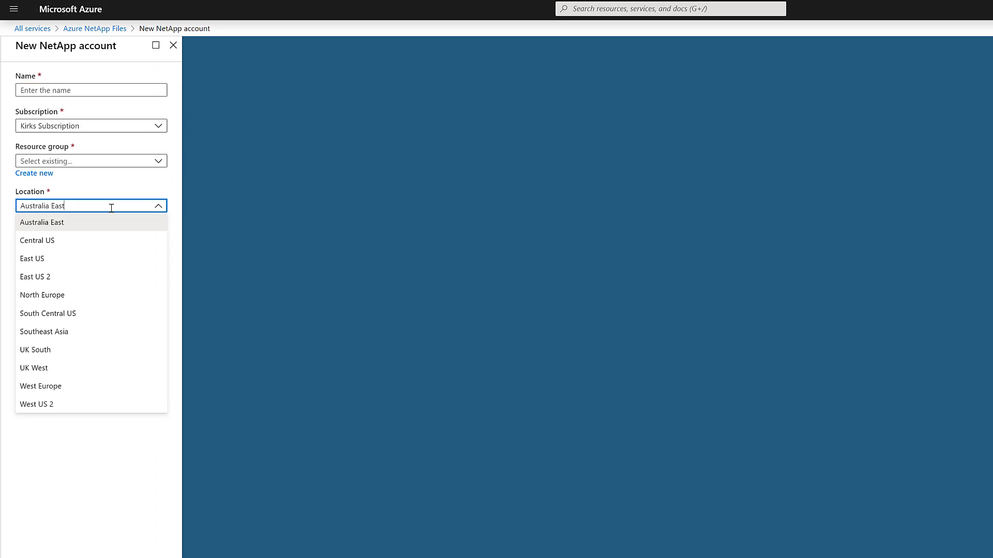
pyautogui.moveTo(106, 404)
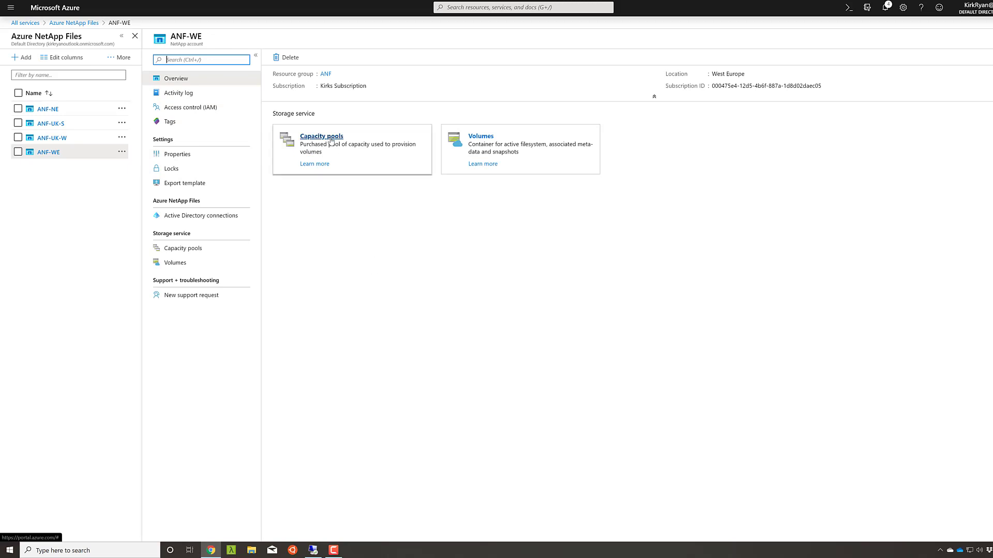
# Step: Review the ANF-WE account's capacity pools and volumes, then start a new volume
pyautogui.click(320, 136)
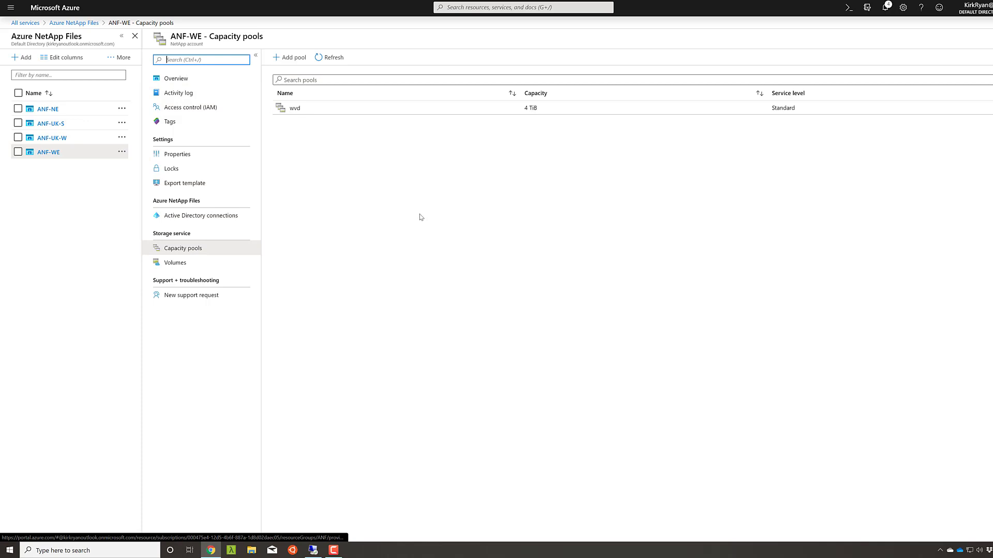
pyautogui.moveTo(175, 78)
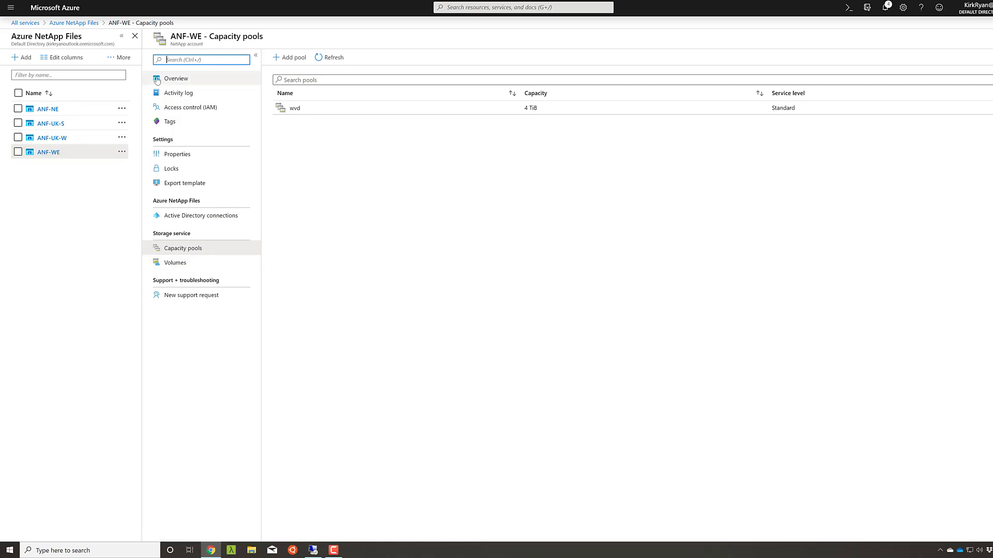
pyautogui.click(176, 78)
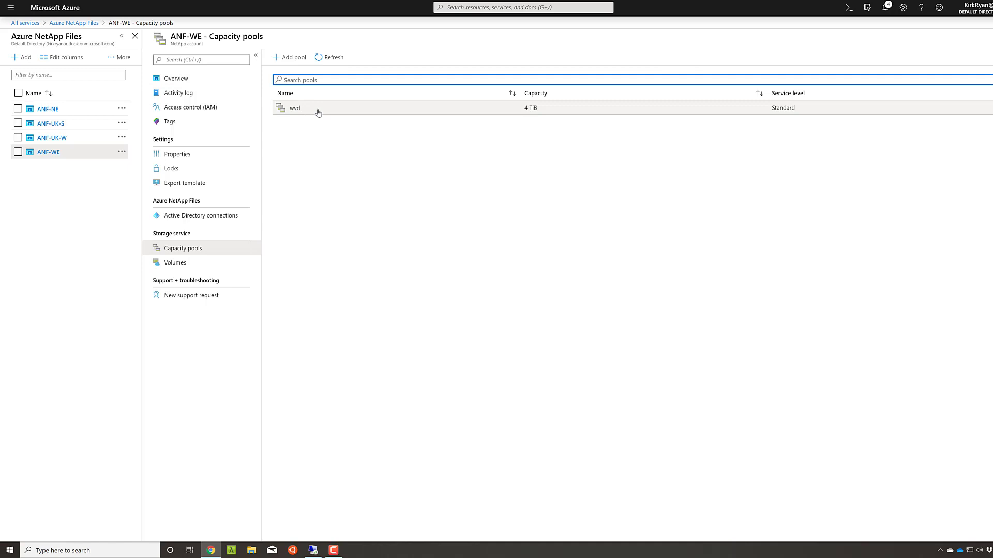
pyautogui.moveTo(435, 111)
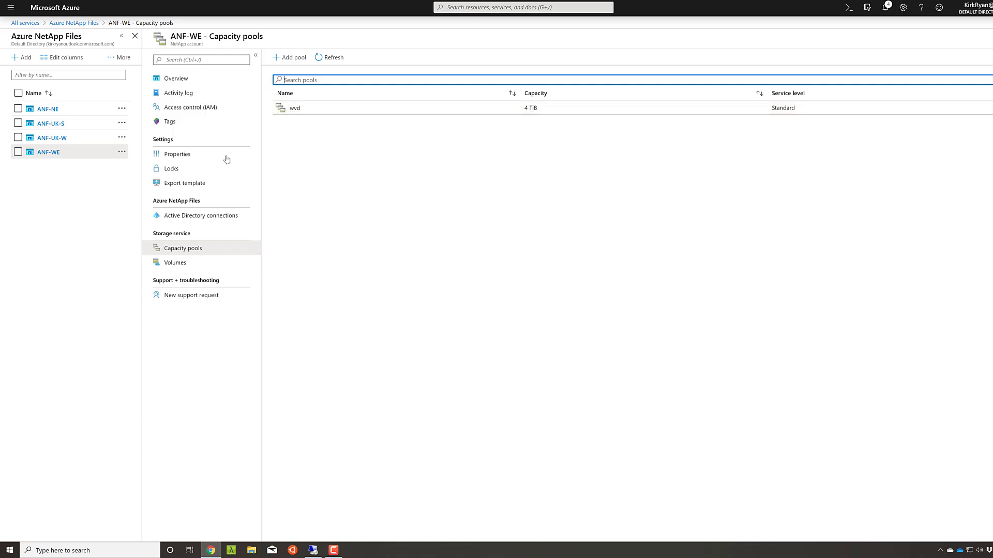
pyautogui.click(175, 262)
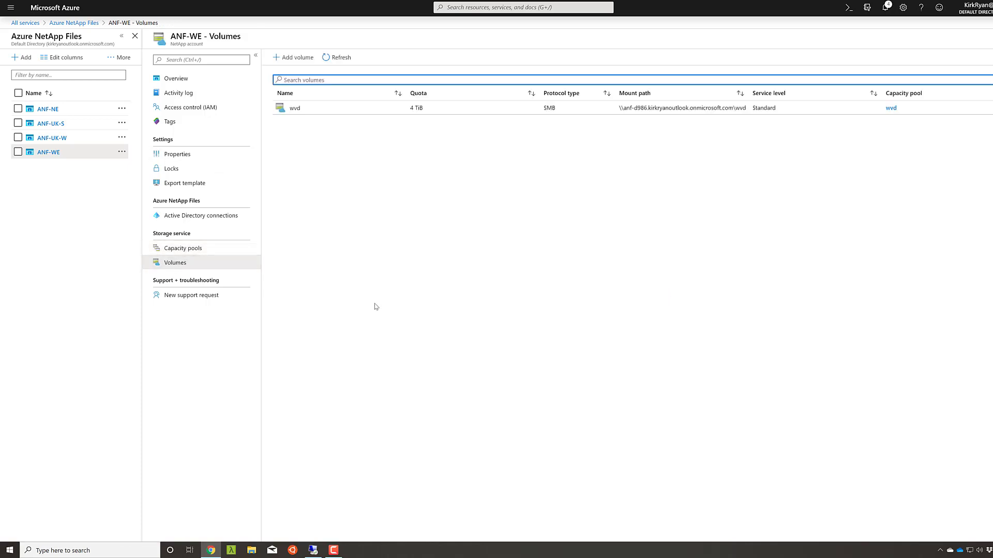
pyautogui.click(292, 57)
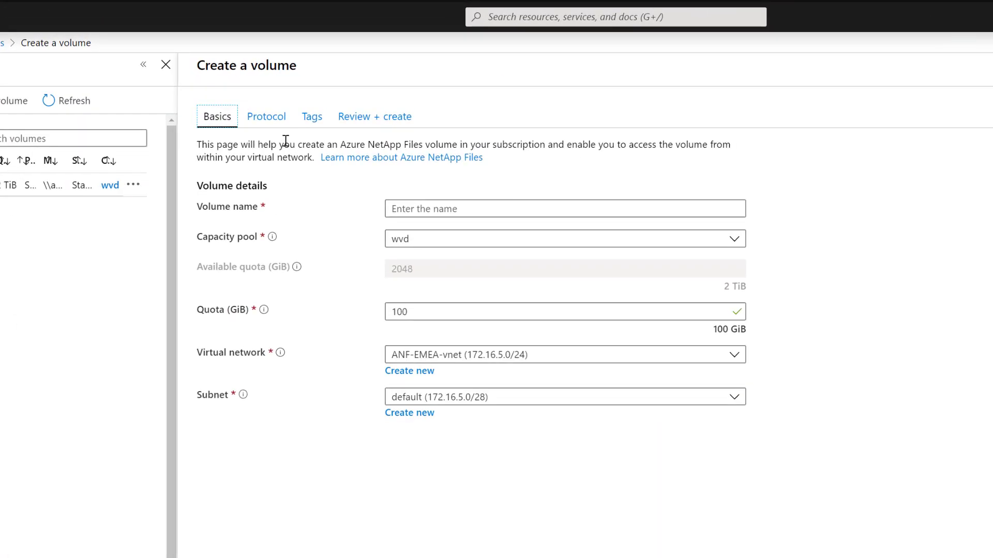
# Step: Name the new volume wvdfslogix and set its quota to 2048 GiB
pyautogui.click(563, 208)
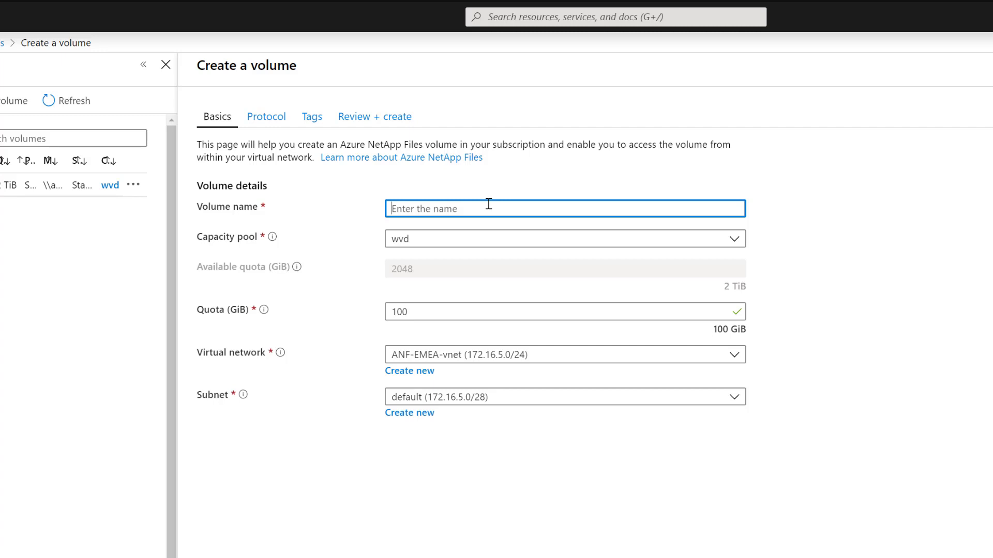
pyautogui.write('wvd')
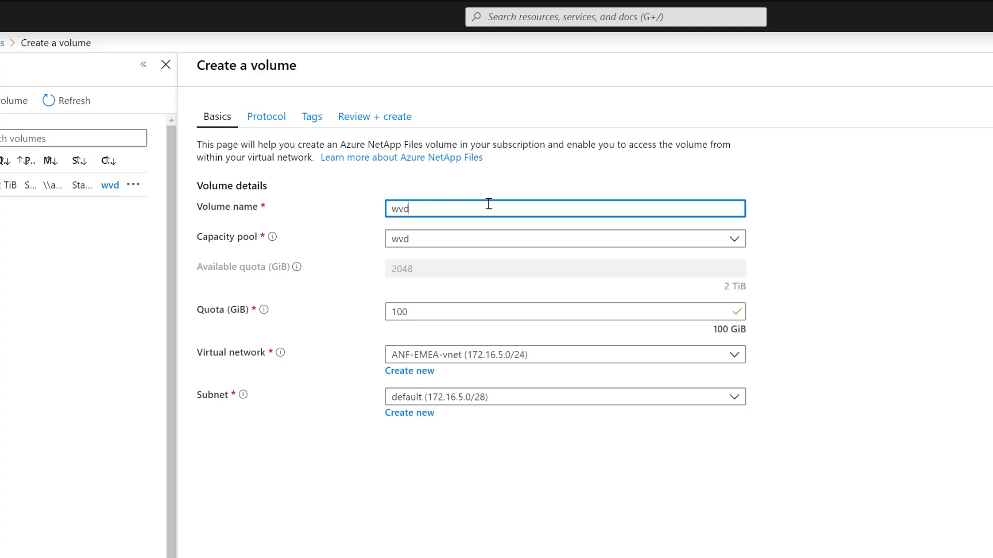
pyautogui.write('fslogix')
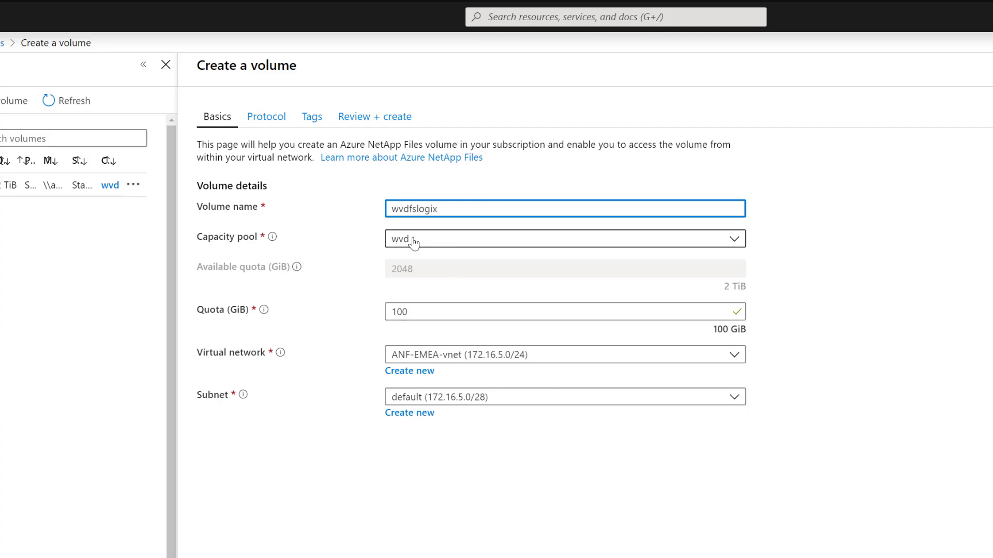
pyautogui.moveTo(416, 244)
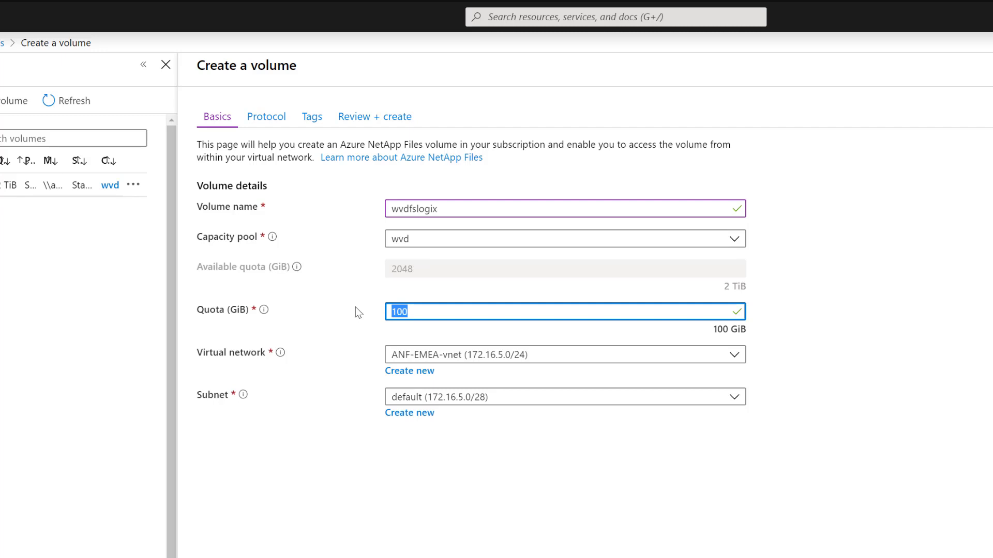
pyautogui.write('2048')
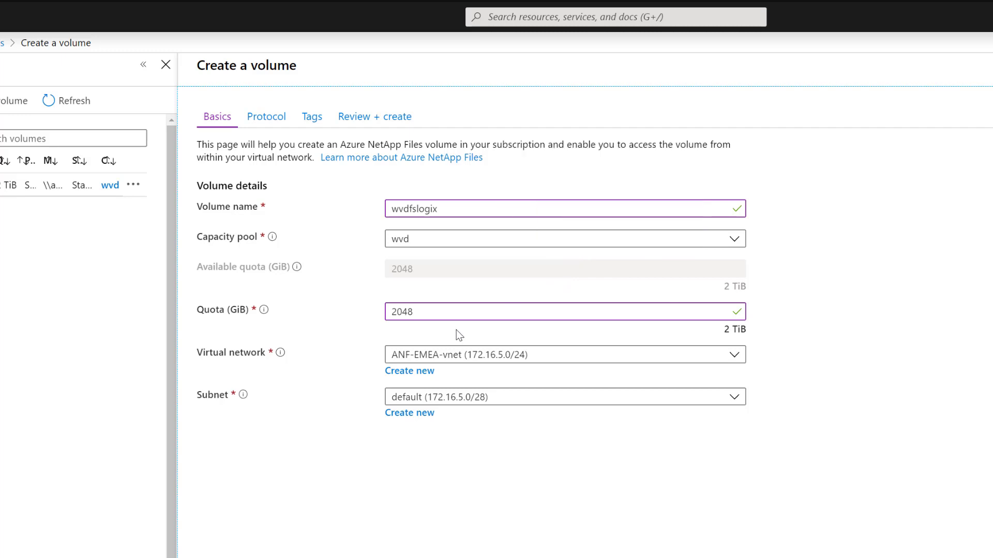
# Step: Place the volume on the ANF-EMEA-vnet-hub network and its ANF (172.22.0.0/28) subnet
pyautogui.click(564, 355)
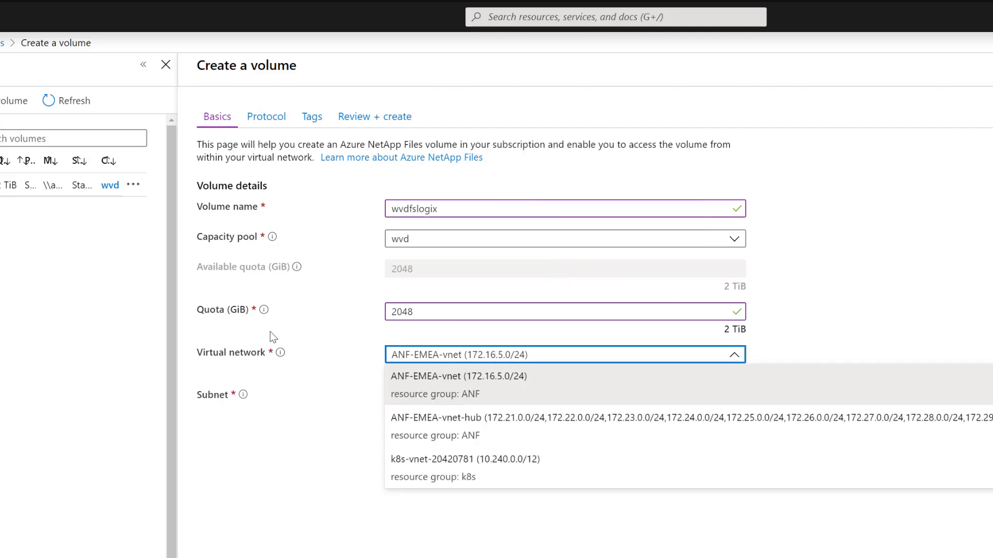
pyautogui.moveTo(358, 386)
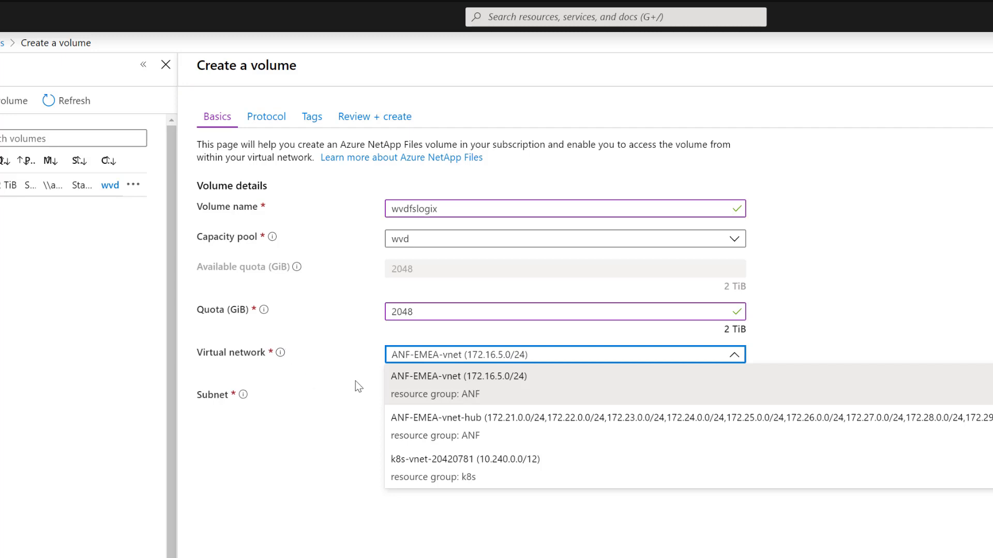
pyautogui.moveTo(289, 339)
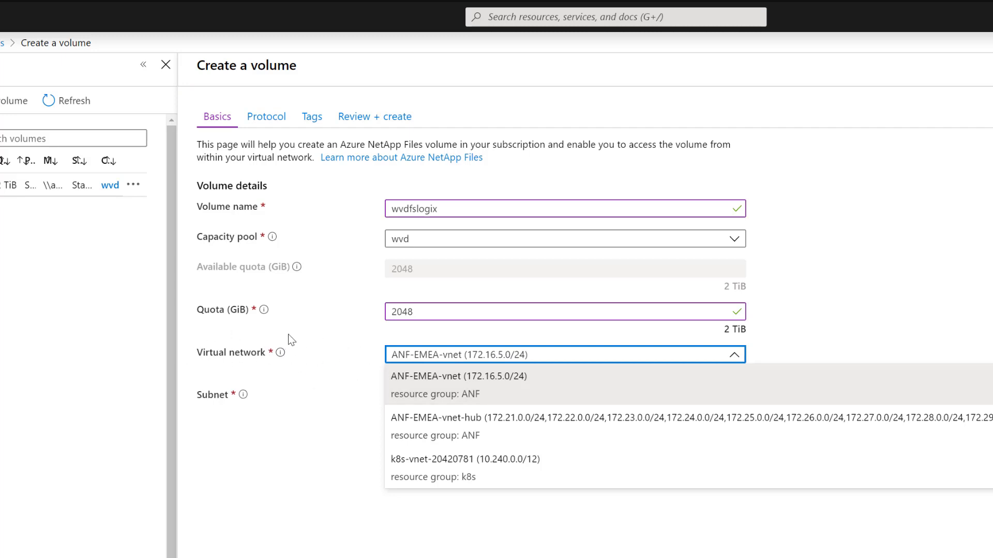
pyautogui.moveTo(447, 362)
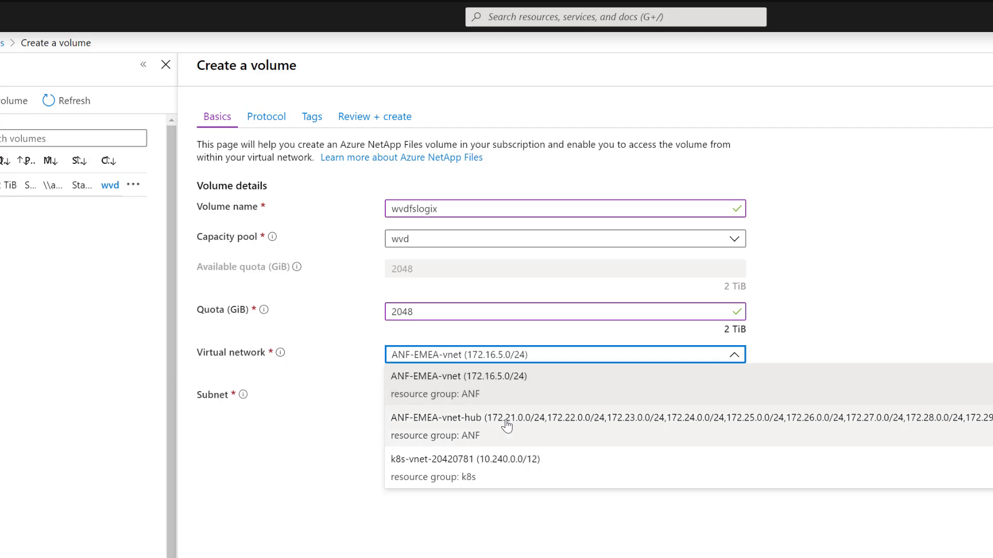
pyautogui.moveTo(953, 423)
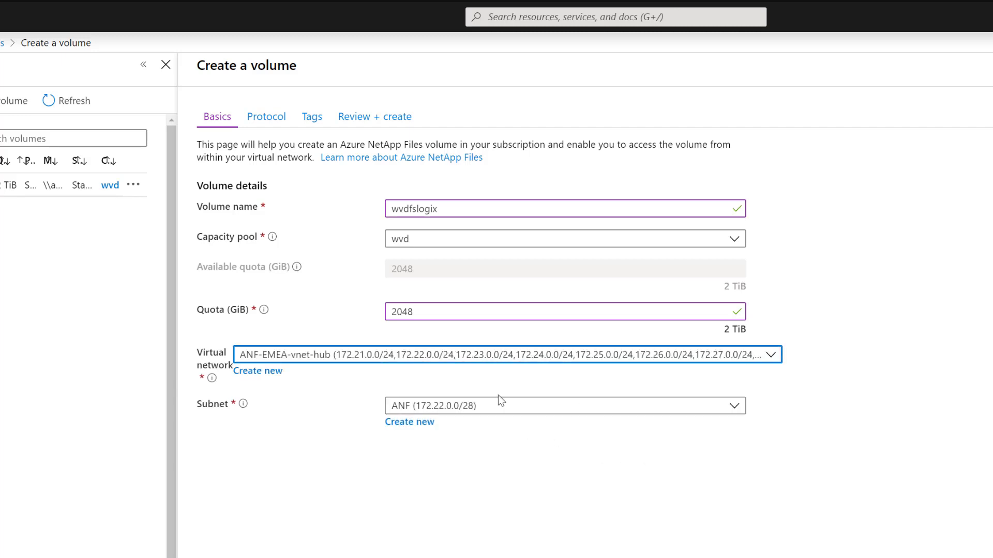
pyautogui.click(565, 405)
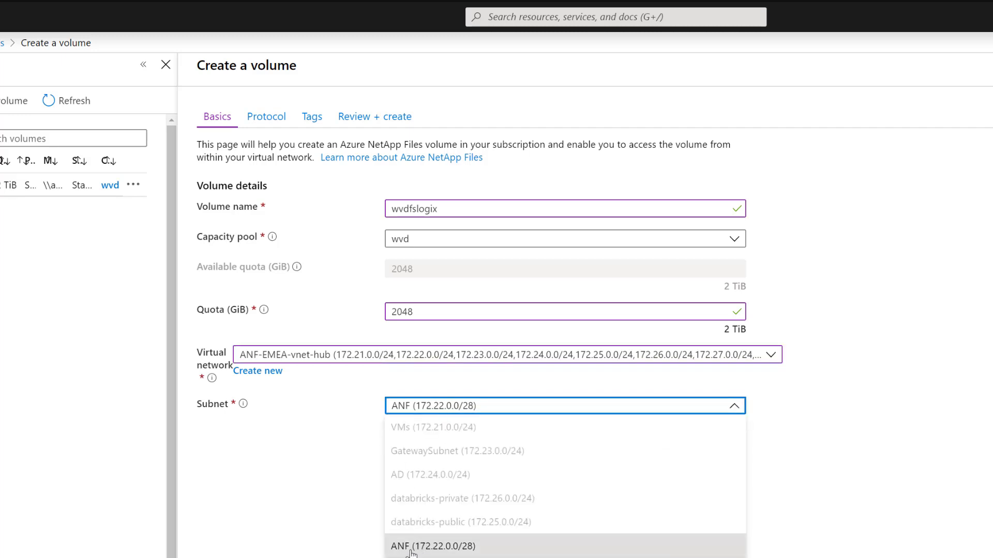
pyautogui.click(432, 546)
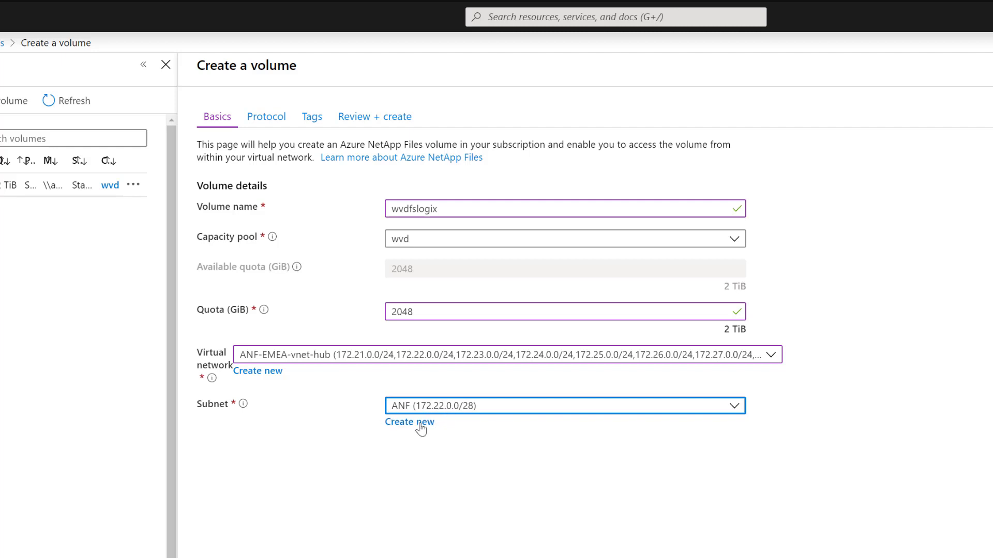
pyautogui.moveTo(426, 386)
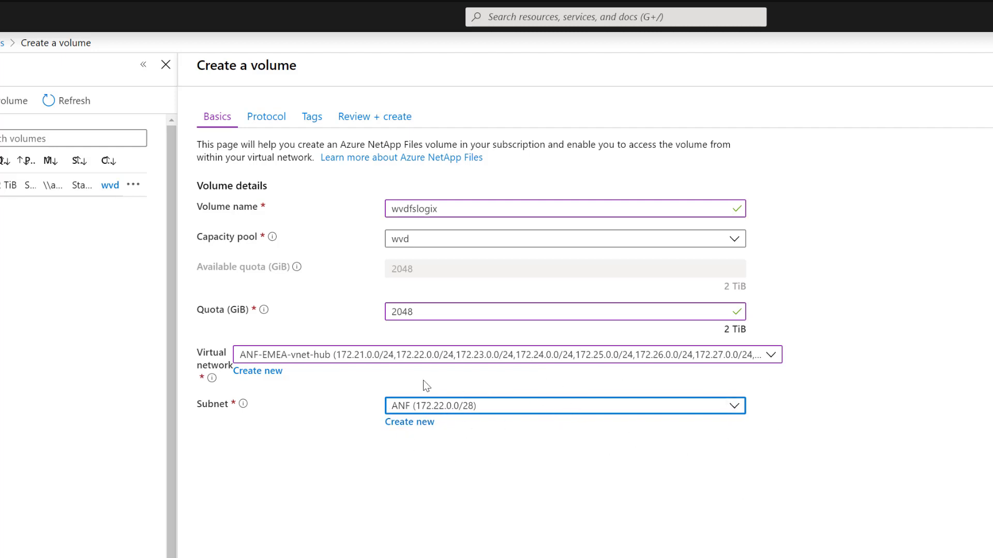
pyautogui.moveTo(362, 419)
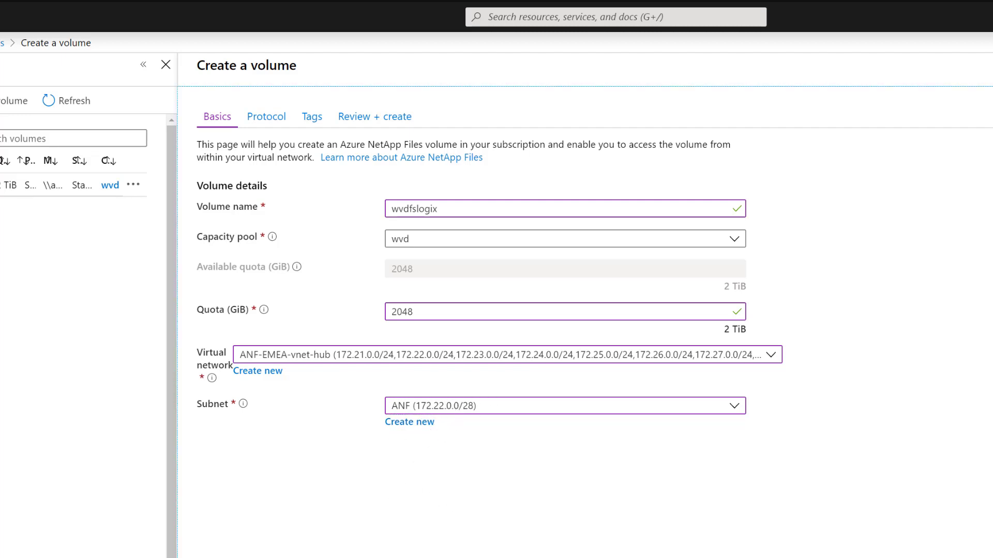
# Step: Make the volume an SMB share named wvdfslogix using the existing Active Directory connection
pyautogui.click(266, 117)
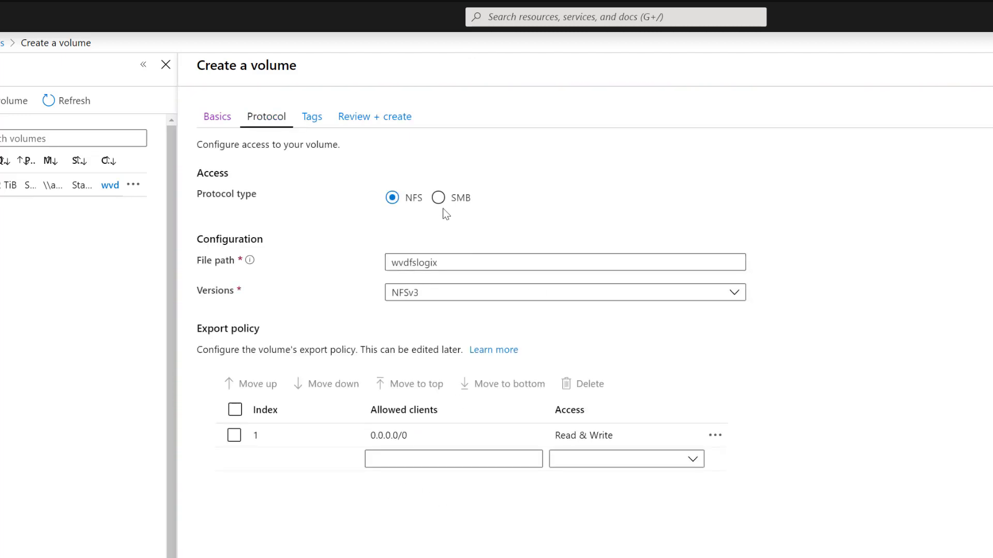
pyautogui.click(438, 197)
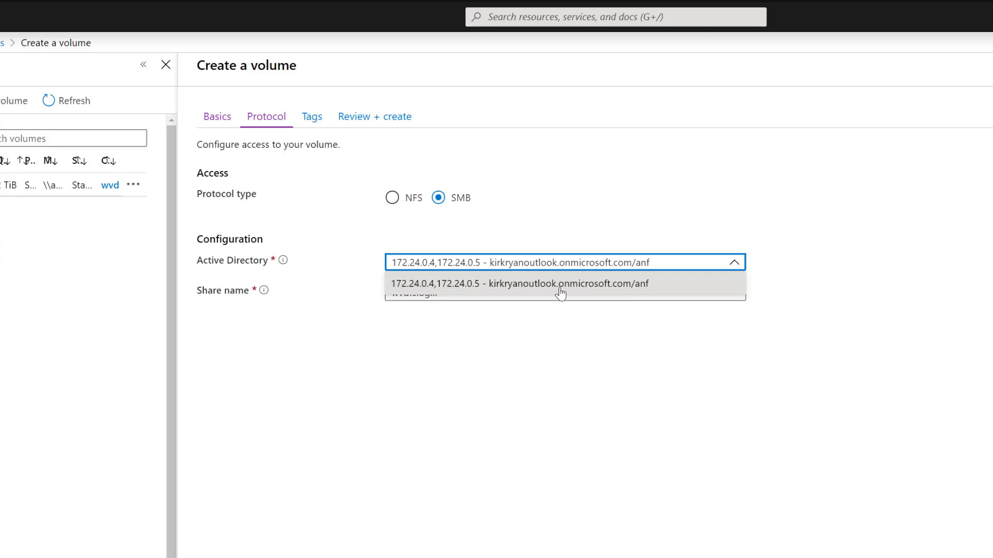
pyautogui.click(559, 284)
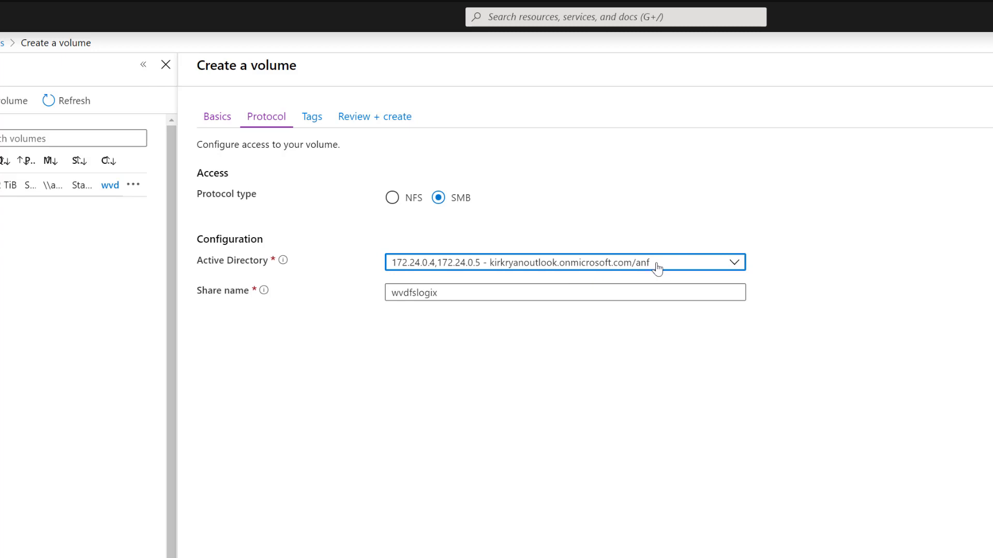
pyautogui.moveTo(655, 271)
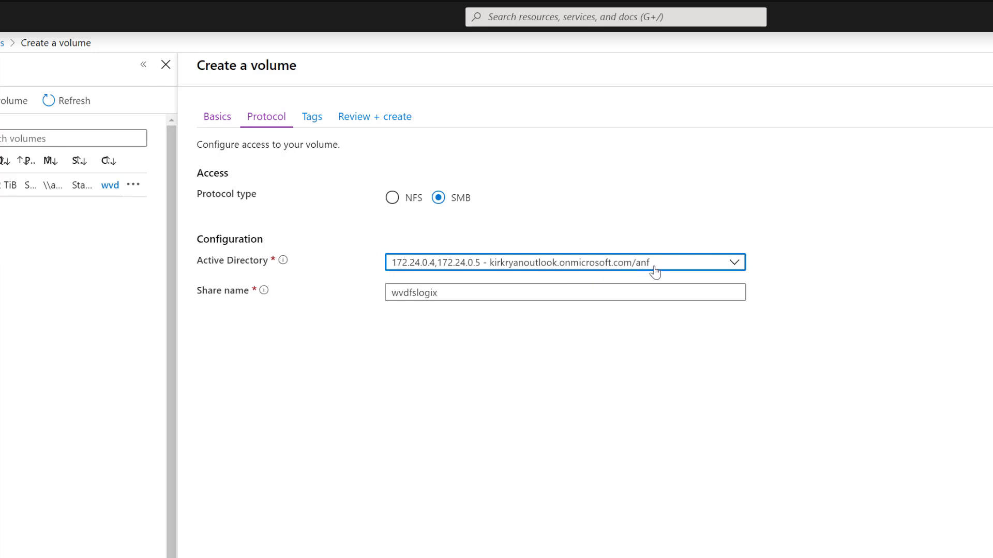
pyautogui.moveTo(222, 271)
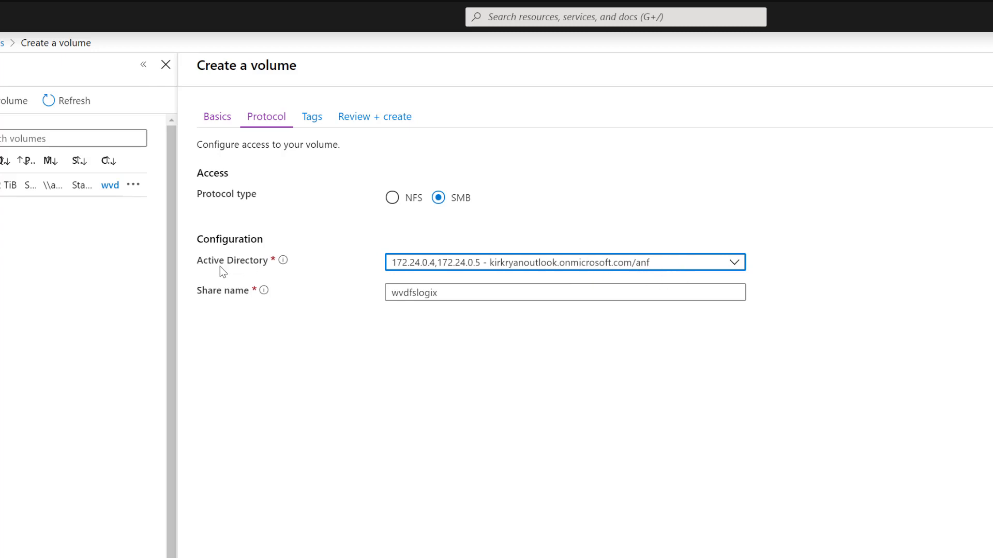
pyautogui.click(564, 291)
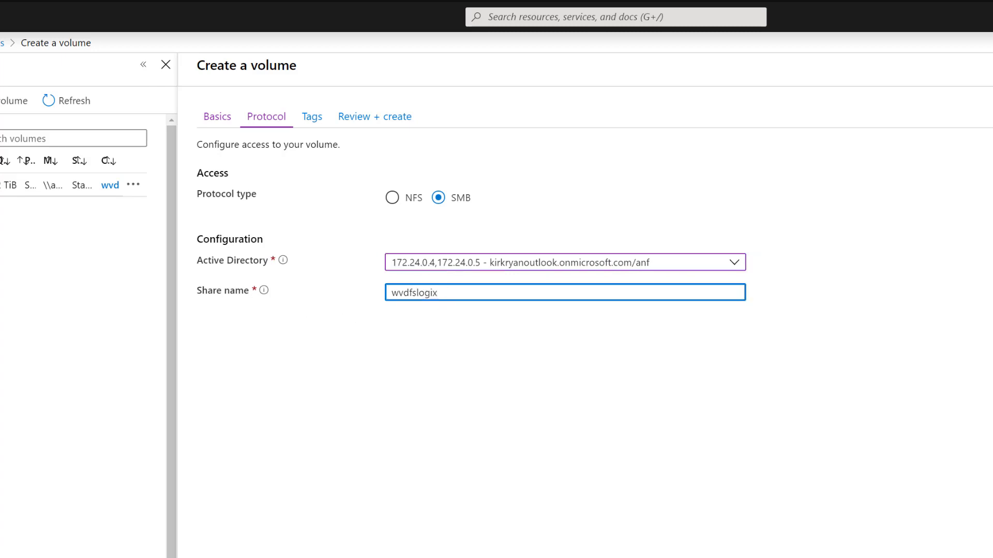
# Step: Skip tags, review the settings and create the volume
pyautogui.click(312, 117)
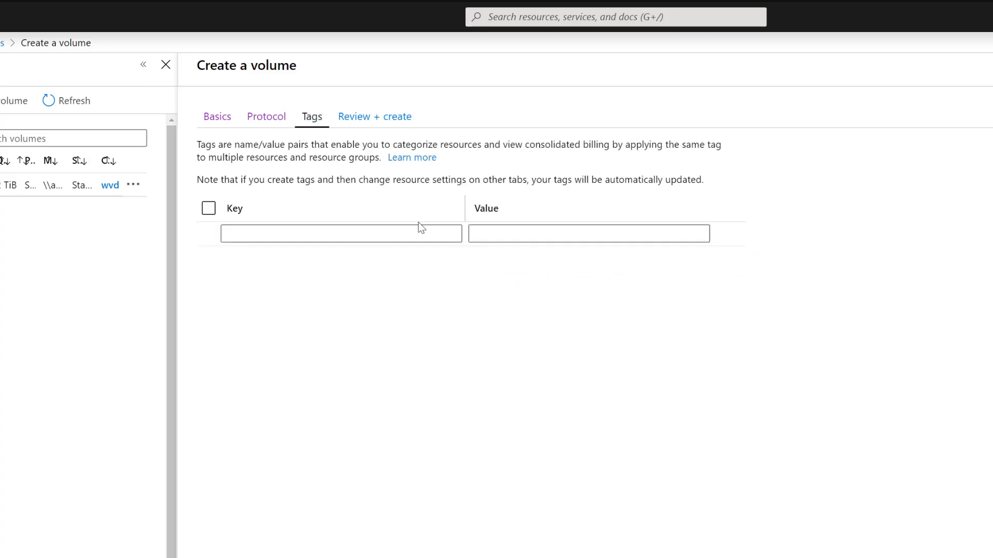
pyautogui.click(374, 117)
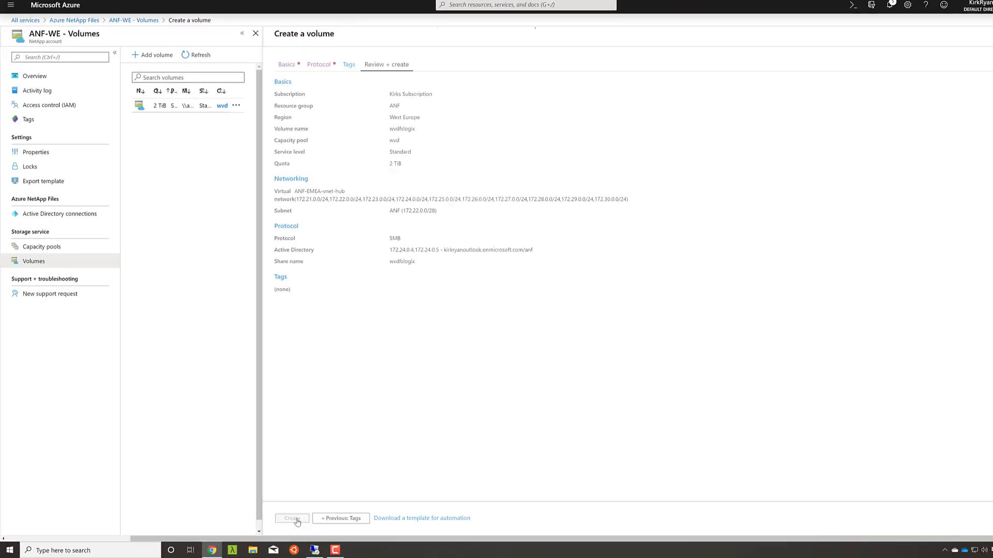
pyautogui.click(292, 518)
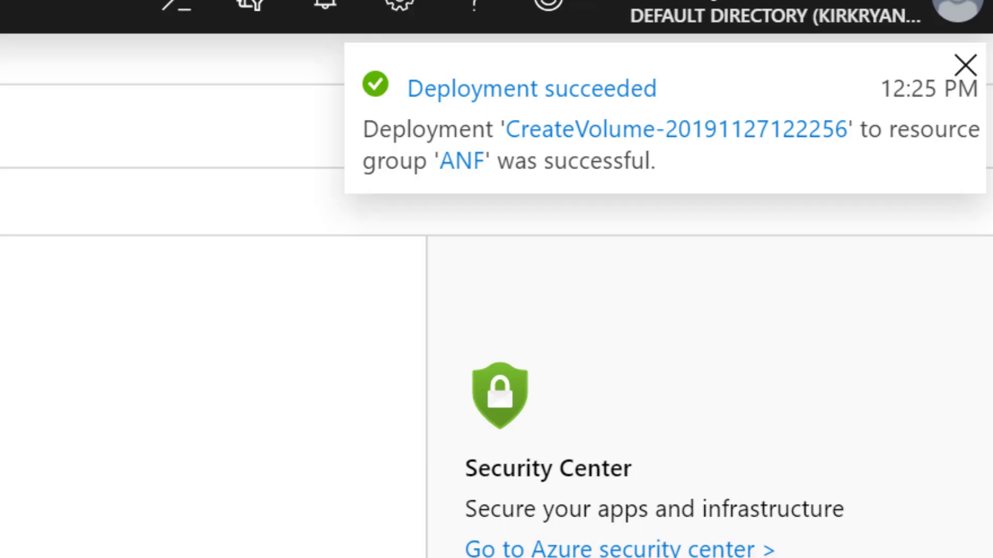
# Step: Go to the new wvdfslogix volume's overview from the deployment complete page
pyautogui.scroll(-3)
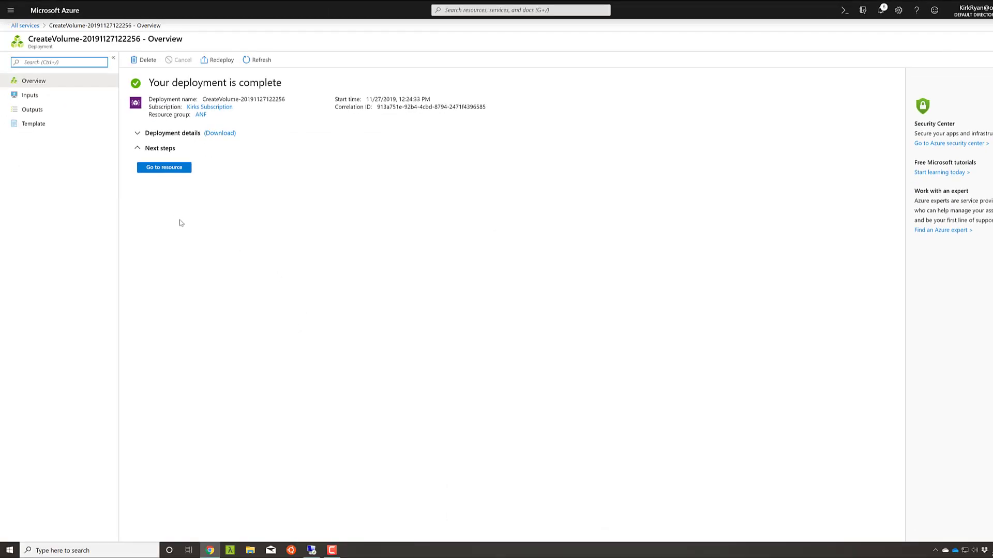
pyautogui.moveTo(189, 208)
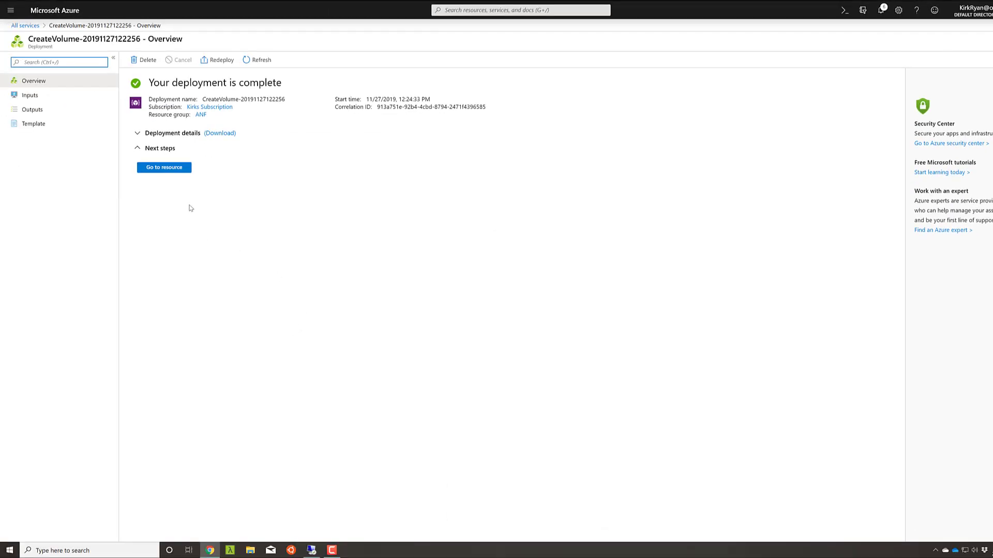
pyautogui.moveTo(163, 167)
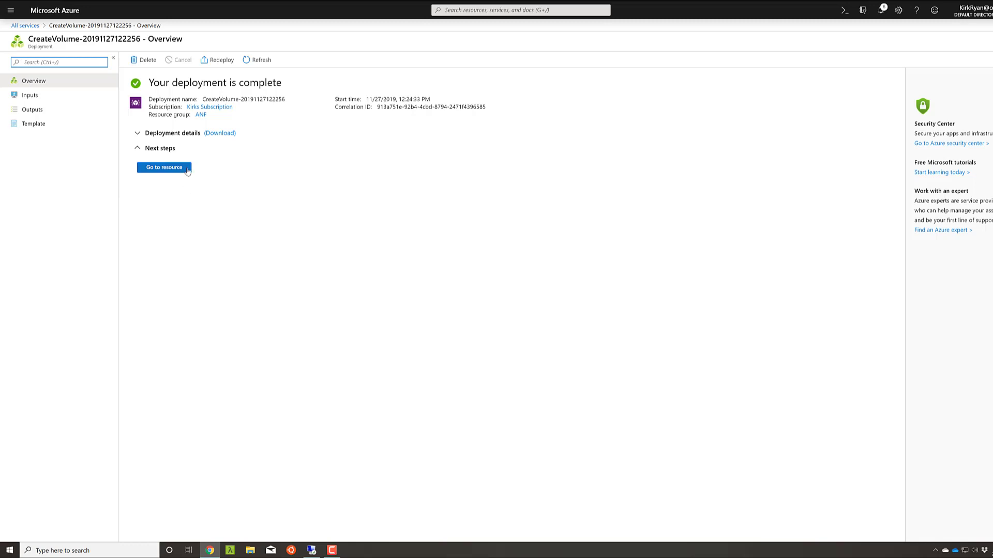
pyautogui.moveTo(177, 170)
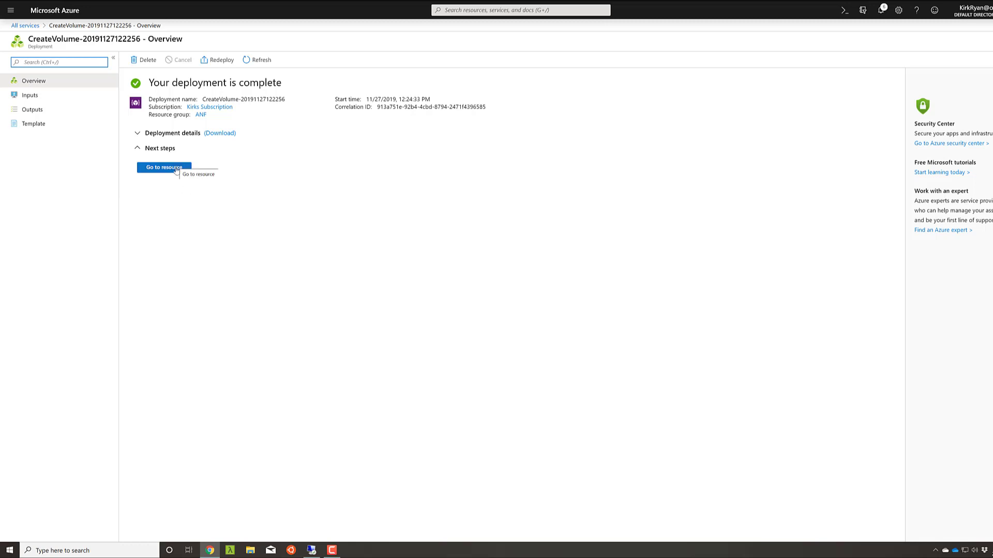
pyautogui.click(163, 168)
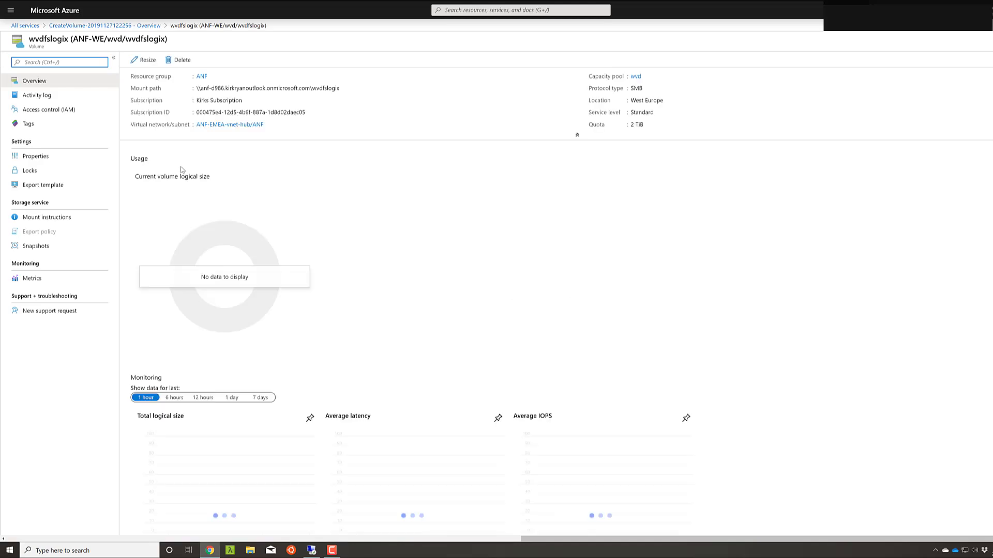